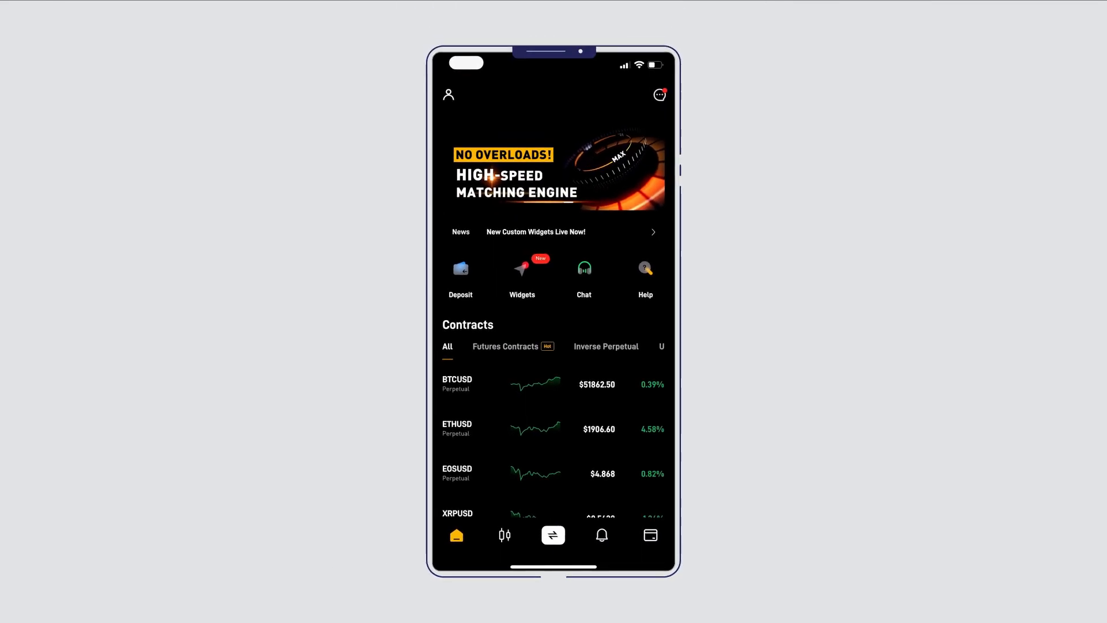
Step: Go to Widgets and return to the Home Screen showing BTCUSD, ETHUSD and BTCUSDT widgets
left_click(602, 534)
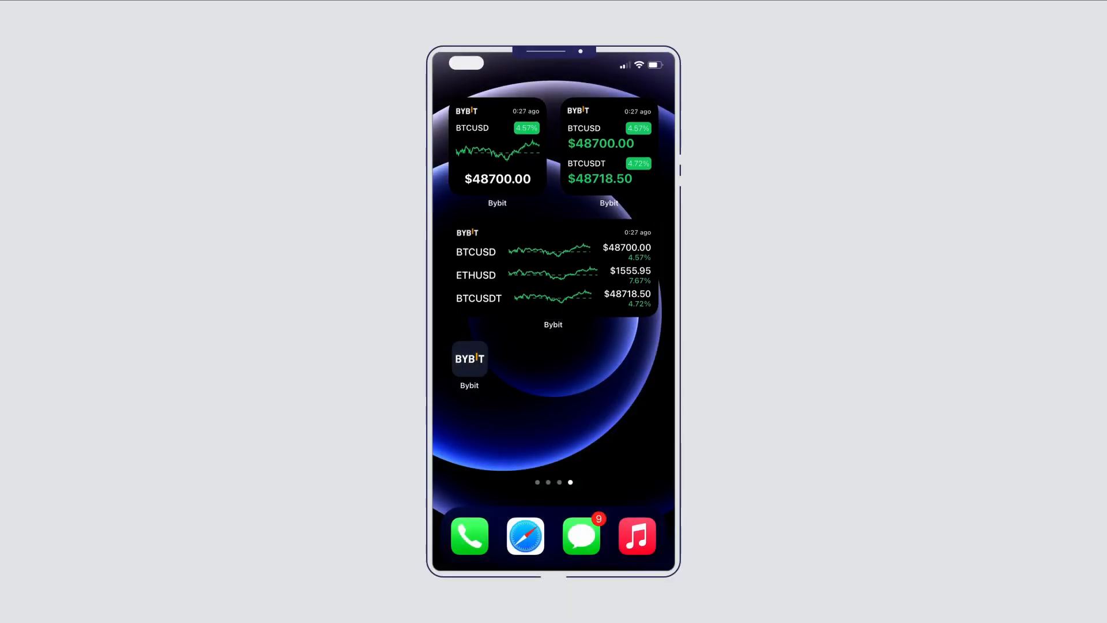
Step: Edit the large Bybit widget to track EOSUSD, BTCUSD and ETHUSDT
left_click(553, 270)
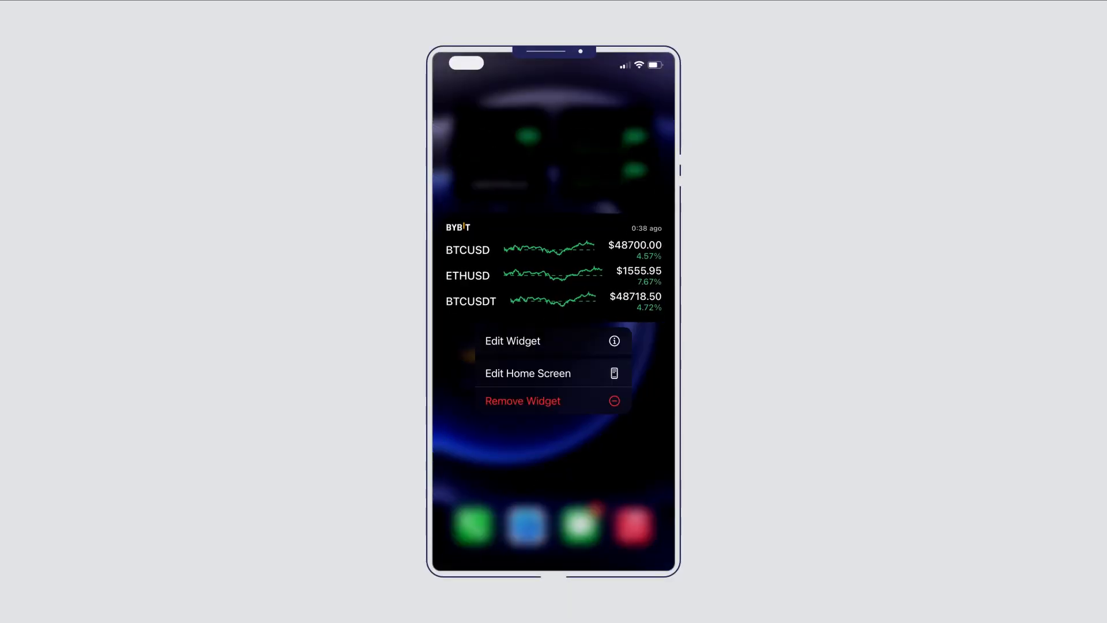
left_click(512, 341)
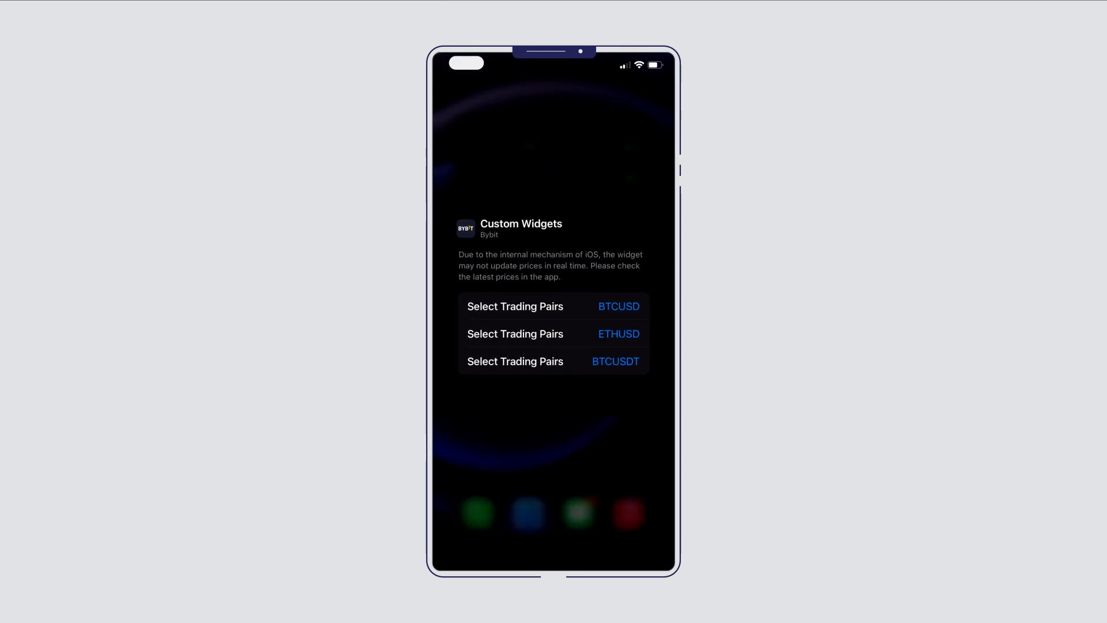
left_click(554, 306)
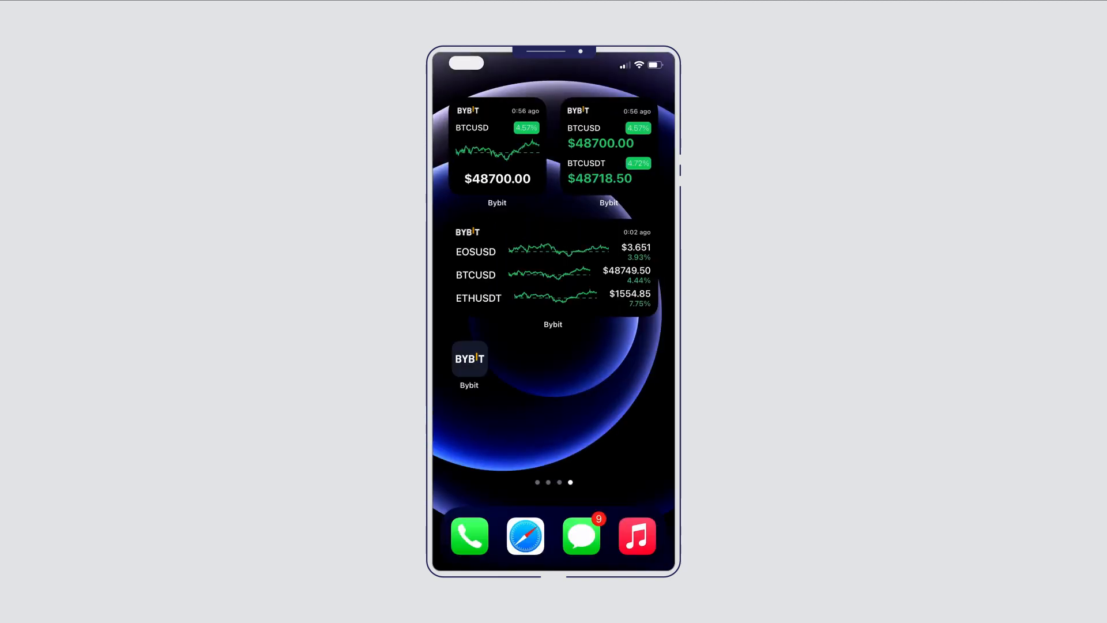
Step: Return to Bybit and show the alert categories list with Price Alerts and Open Interest changes
left_click(470, 358)
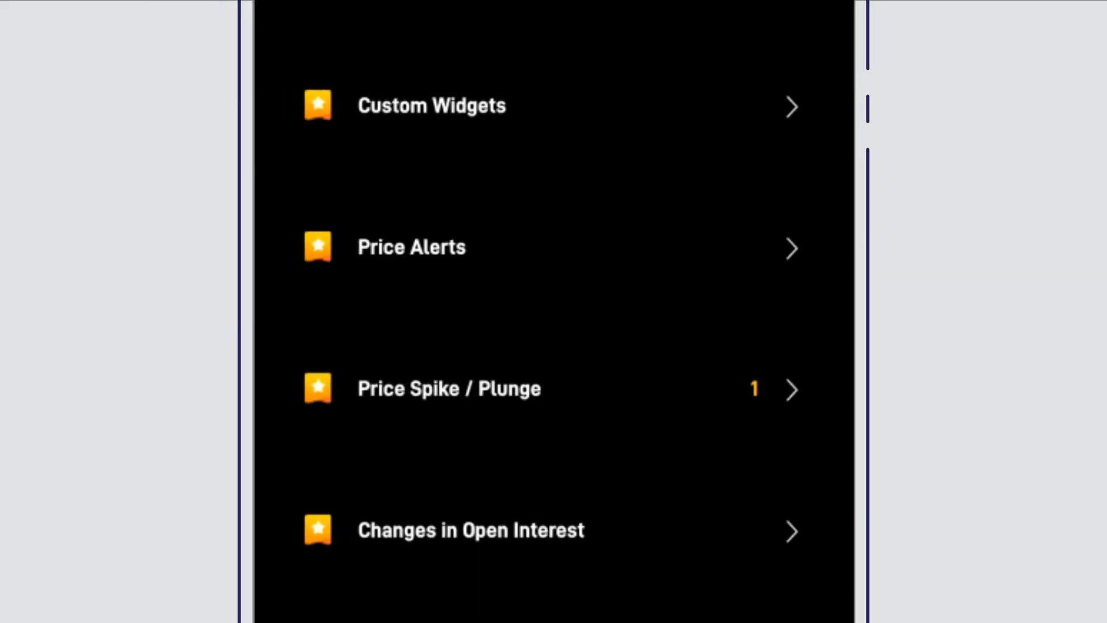
Step: Subscribe BTCUSD to a 1% Changes in Open Interest alert
left_click(470, 531)
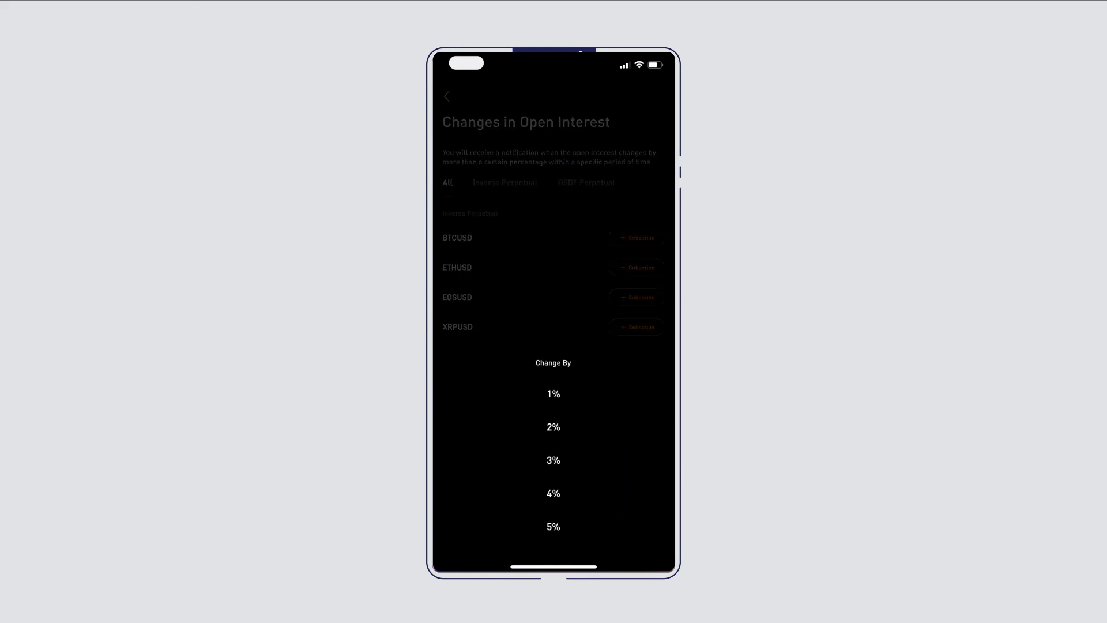
left_click(552, 394)
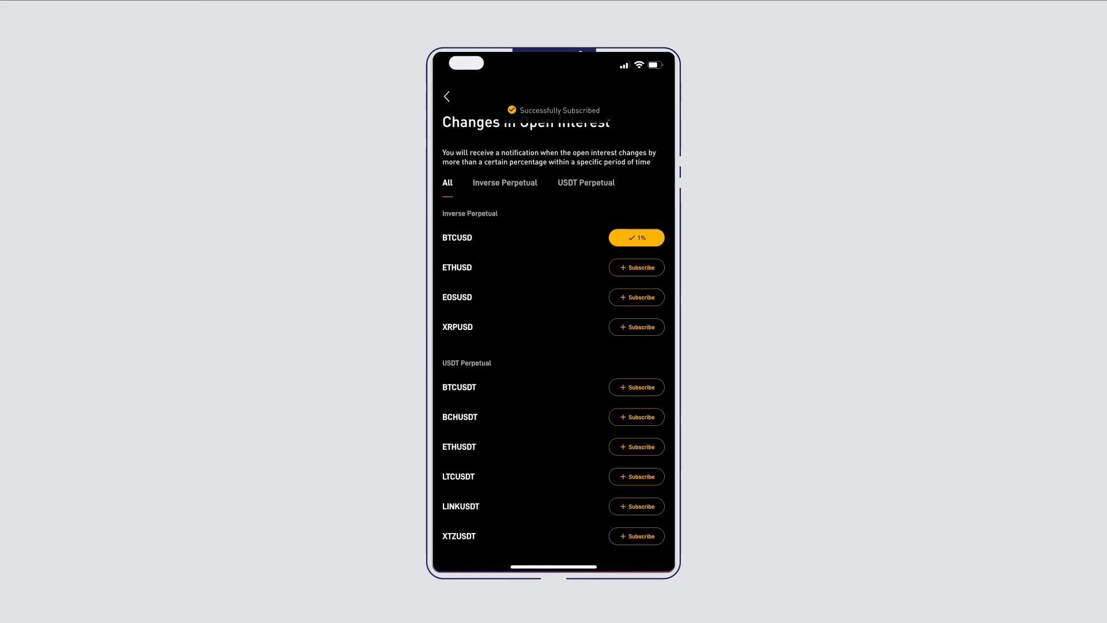